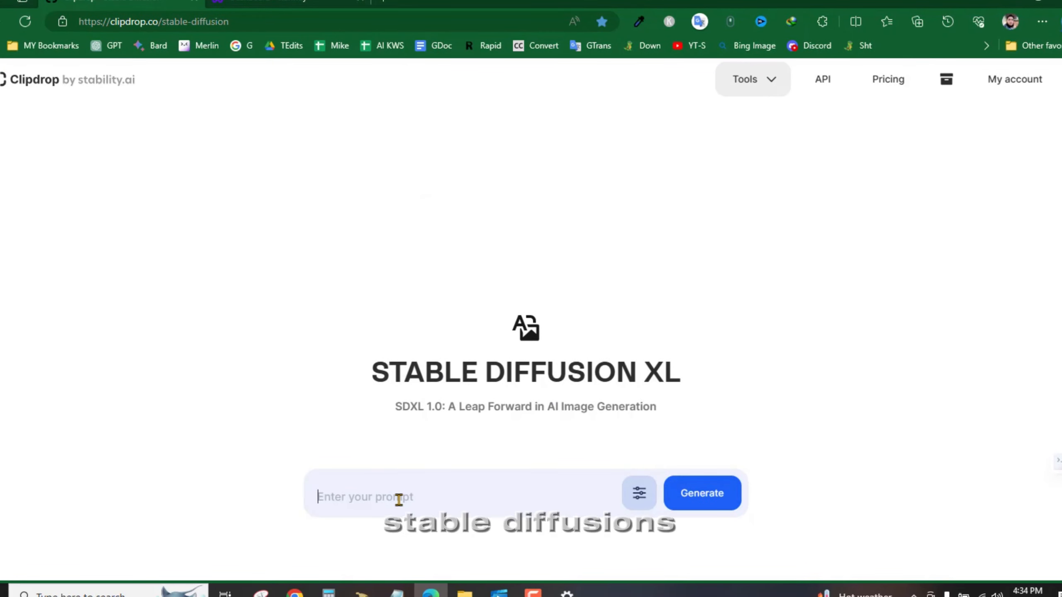
Enter the prompt 'a beautiful surprise cartoon image, disney style' into Stable Diffusion XL.
text(a be)
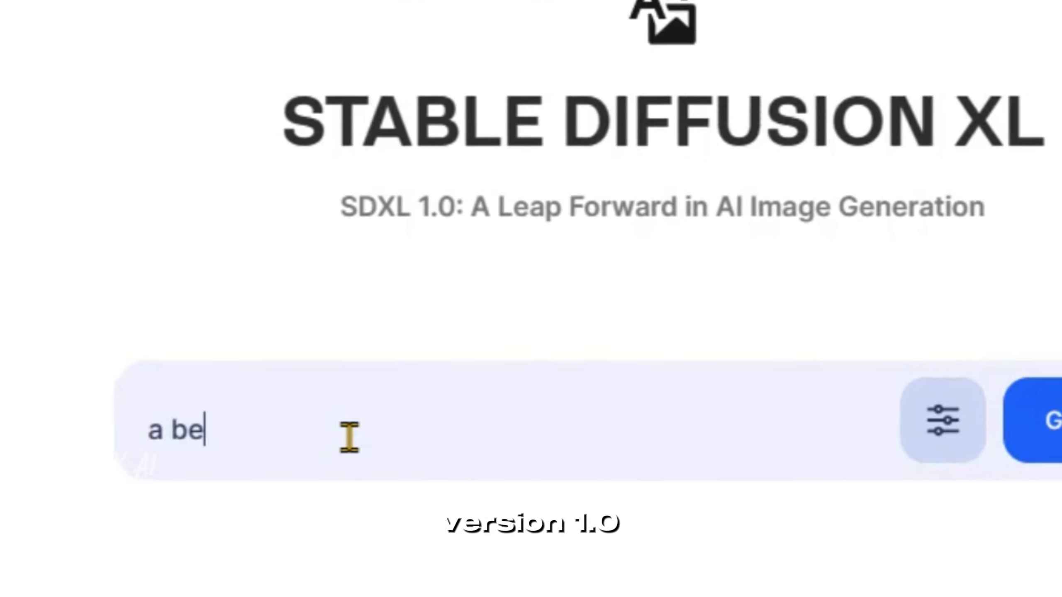
text(autiful surp)
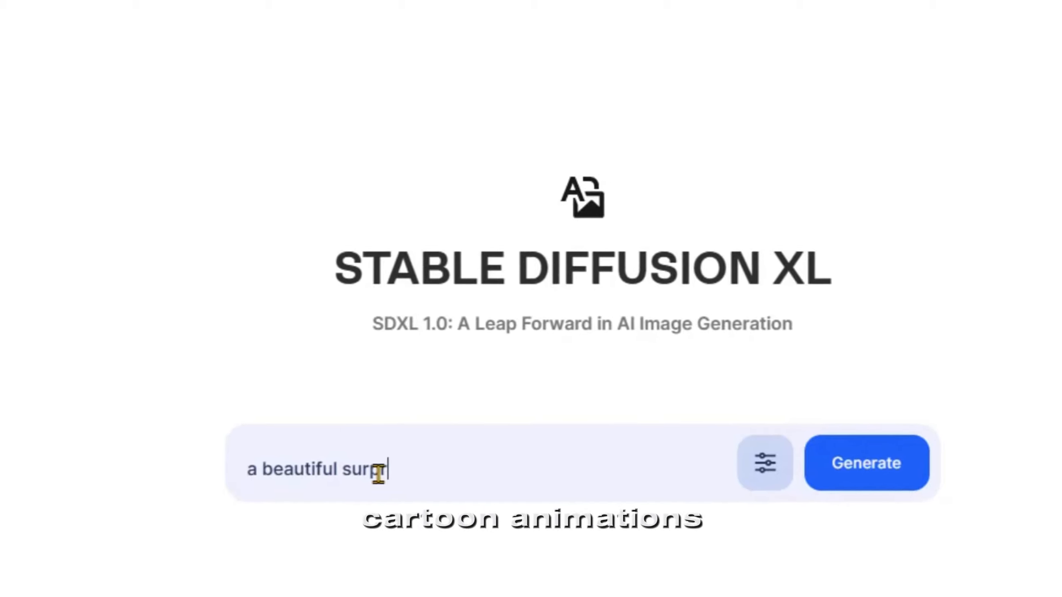
text(rise cart)
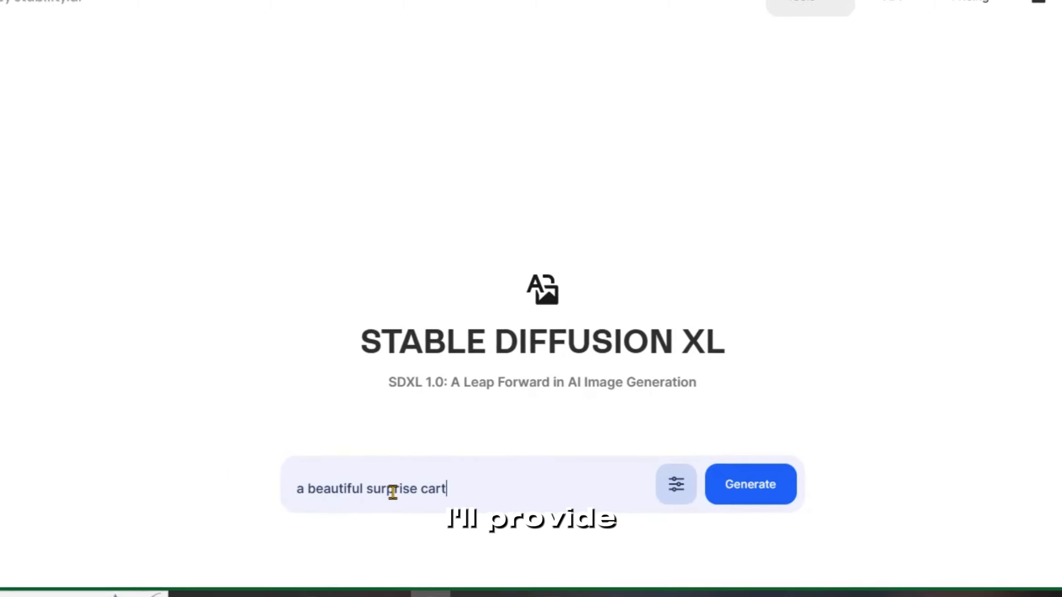
text(oon image)
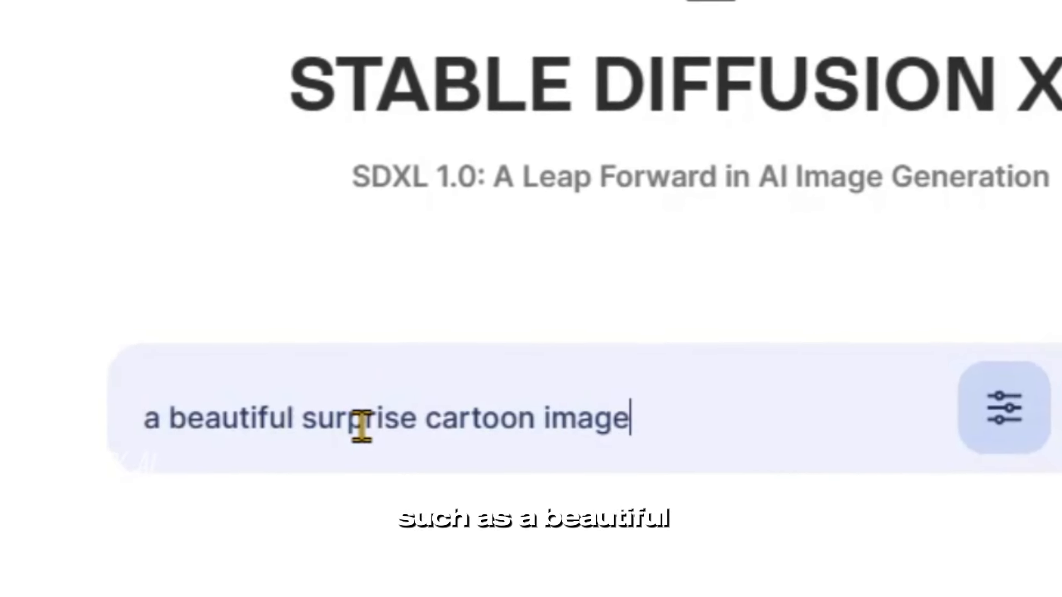
text(, disn)
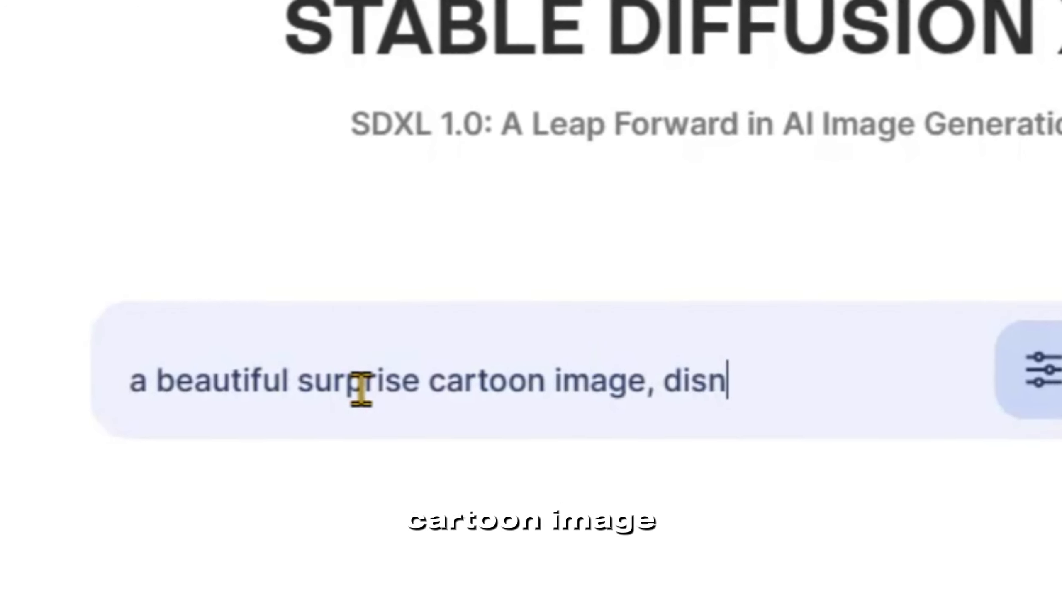
text(ey styt)
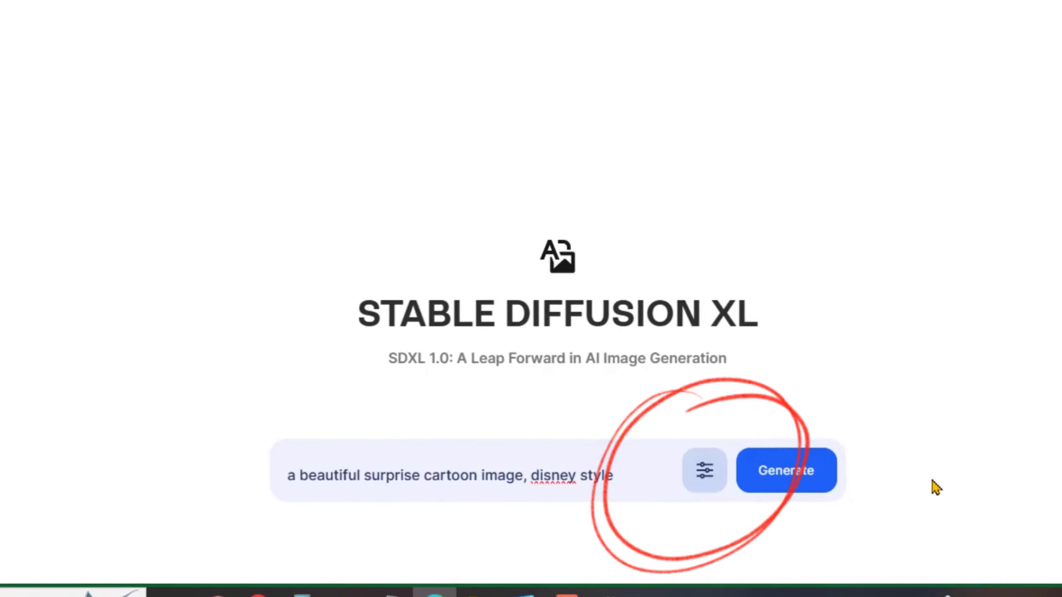
Generate the Disney-style images and save the glowing-café boy picture to the folder.
click(786, 470)
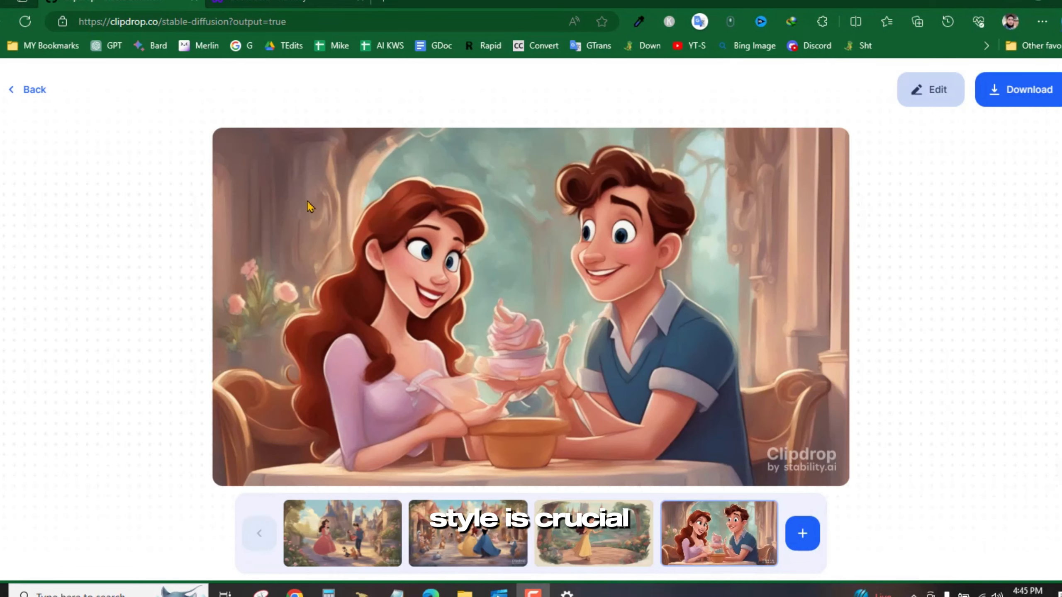
mouse_move(105, 482)
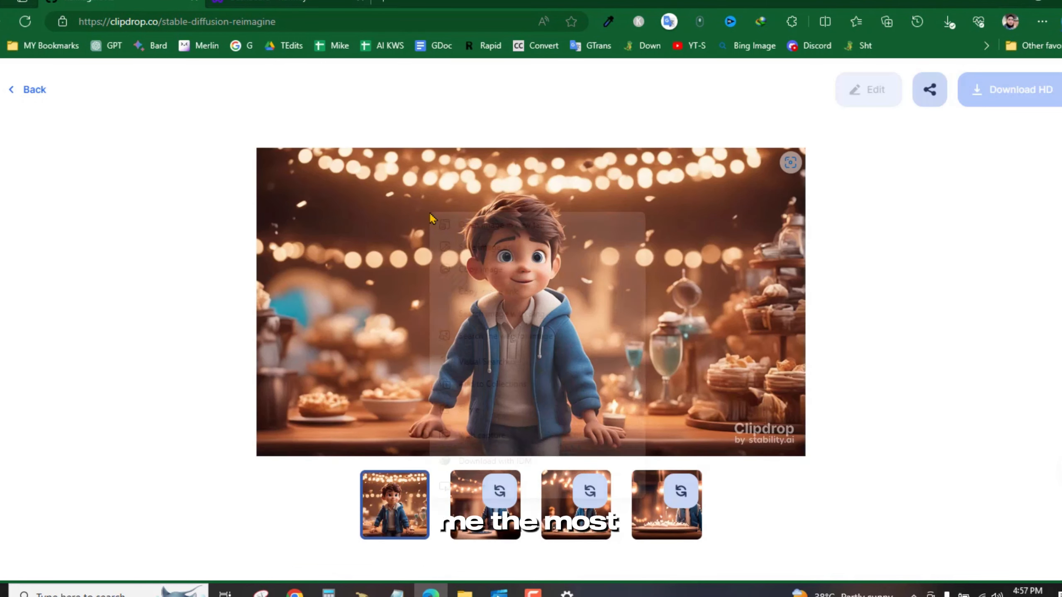
click(1012, 89)
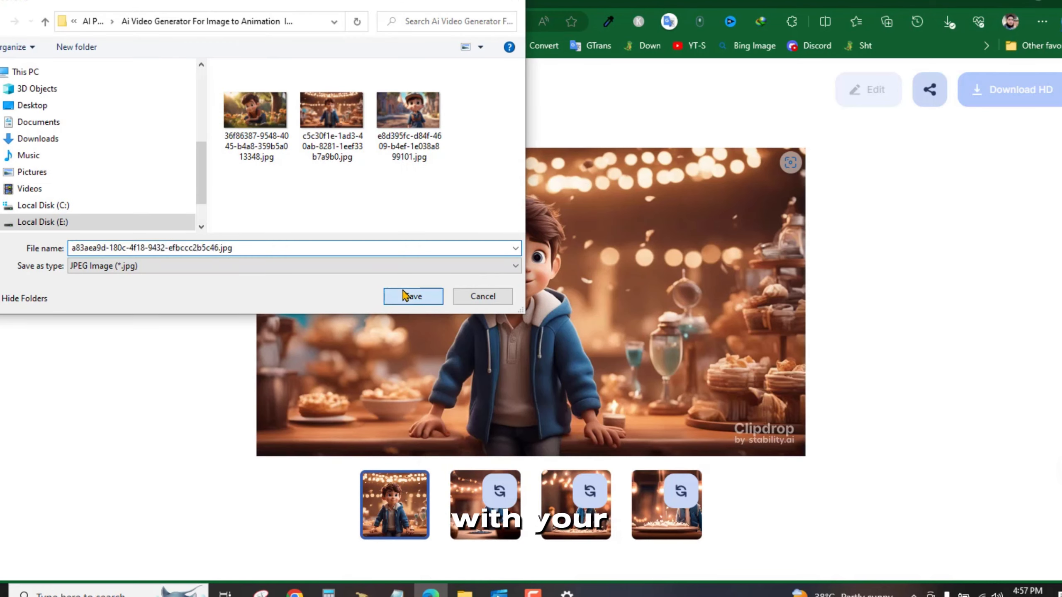
click(413, 296)
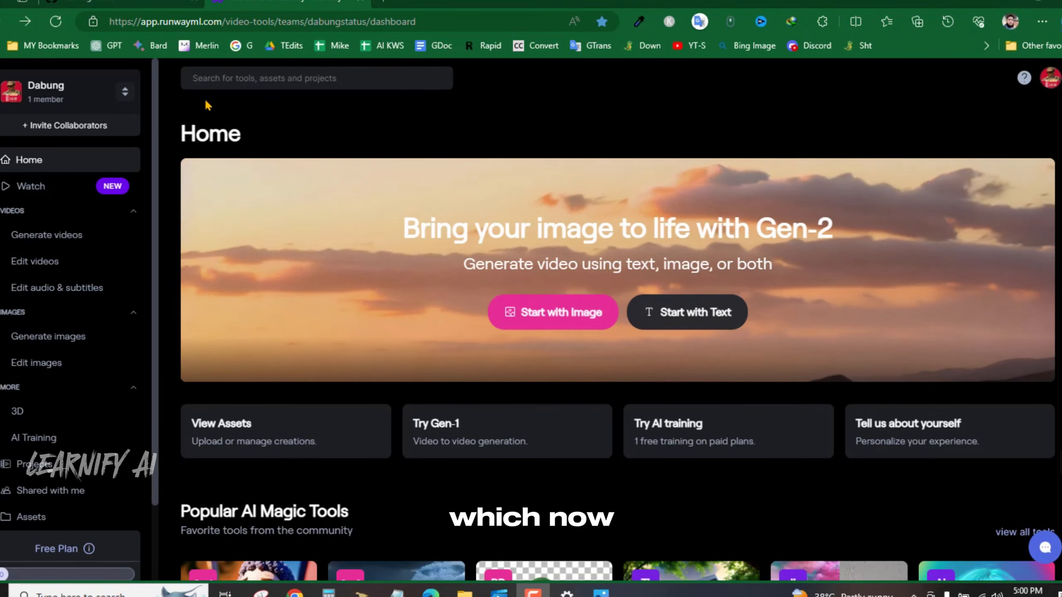
mouse_move(352, 489)
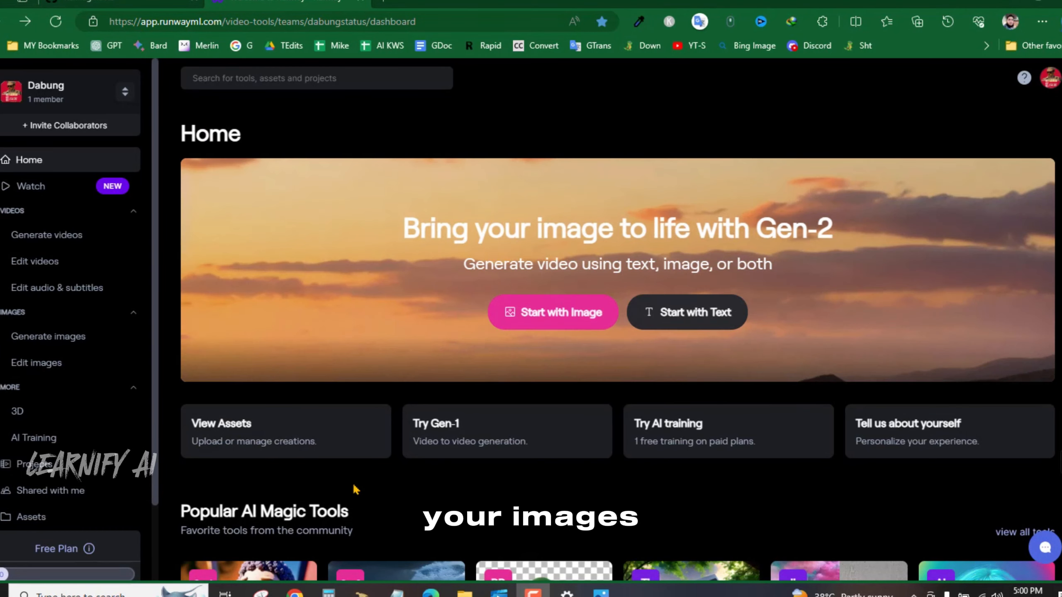
Open the Gen-2 Text/Image to Video tile and choose an image file to upload.
scroll(down, 3)
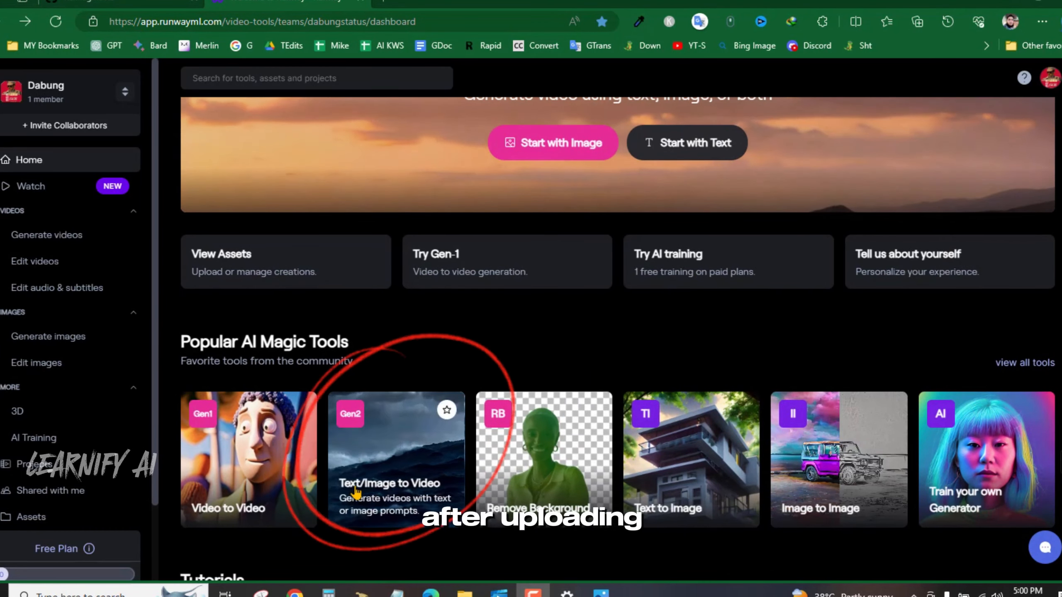
click(395, 460)
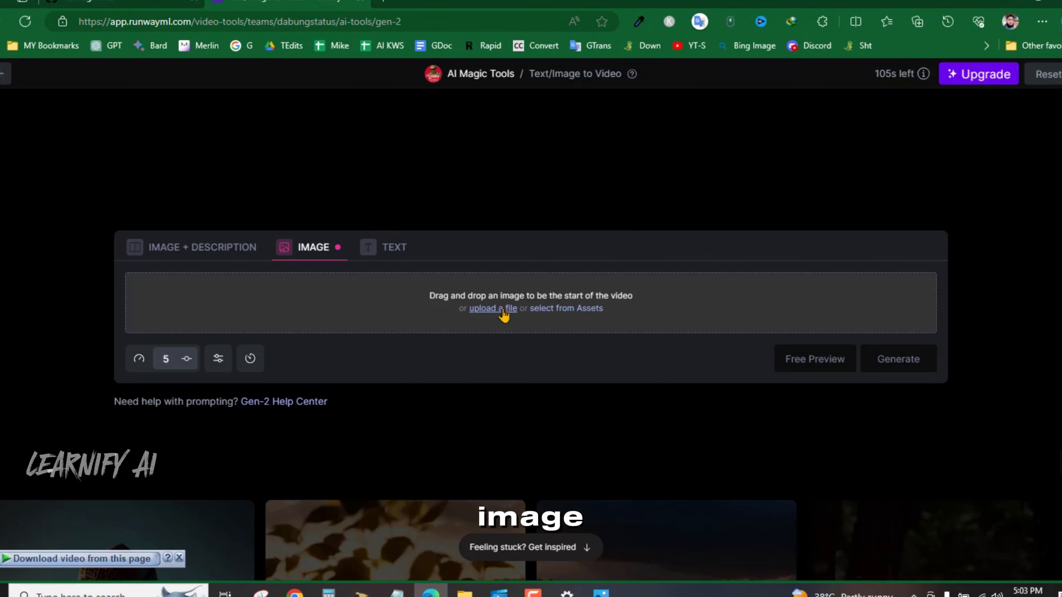
click(491, 308)
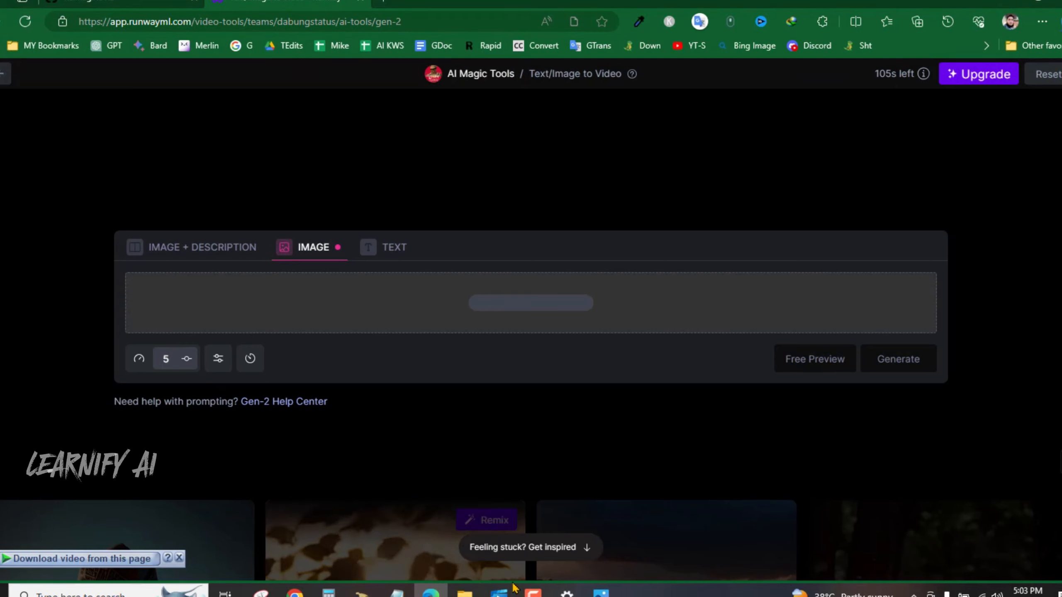
mouse_move(311, 425)
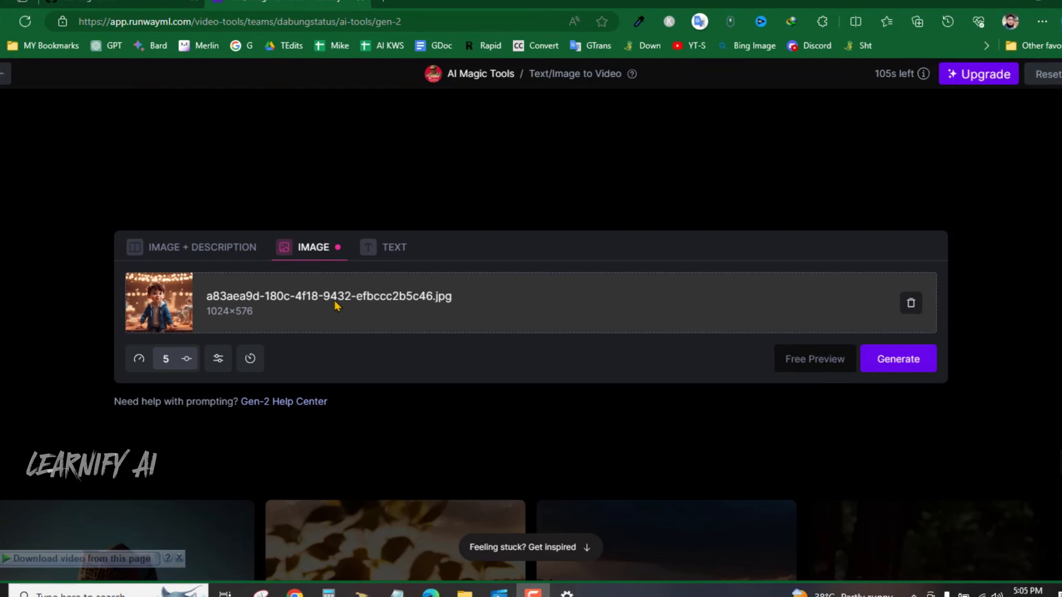
mouse_move(965, 429)
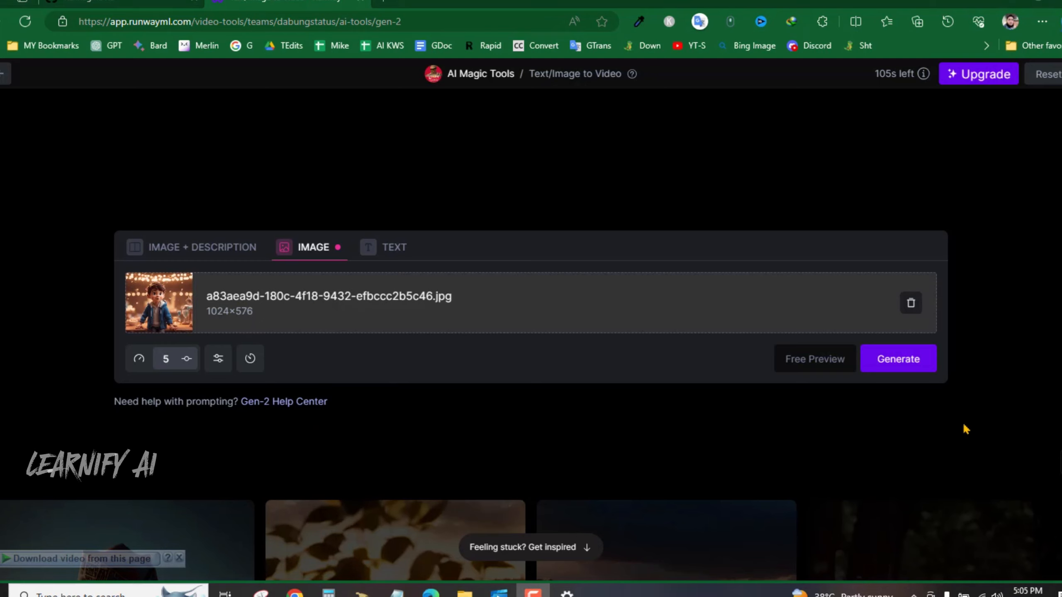
Generate a 4-second Gen-2 video from the uploaded cartoon boy image.
click(898, 358)
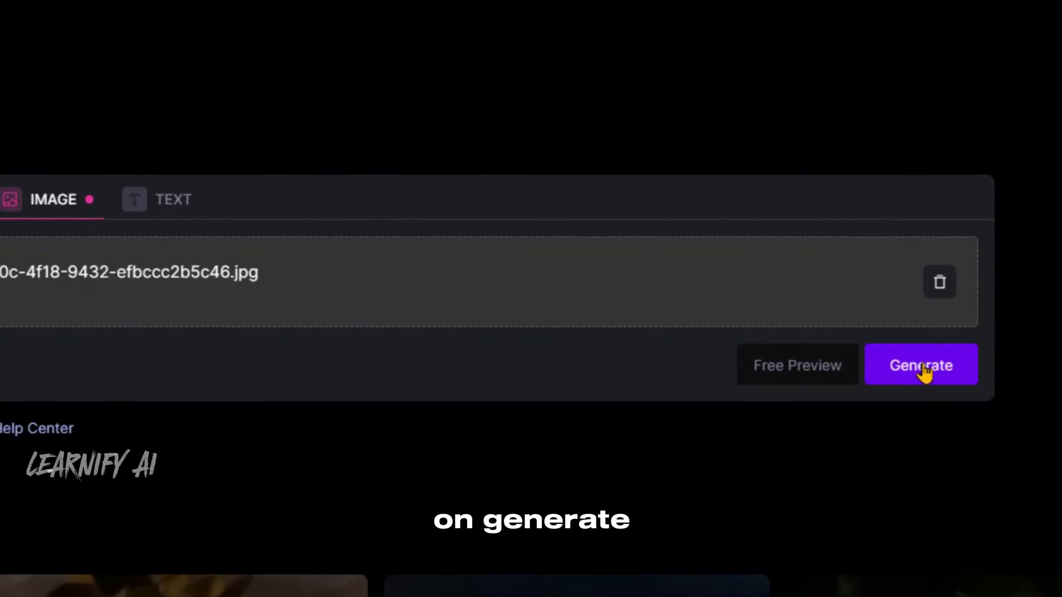
click(919, 364)
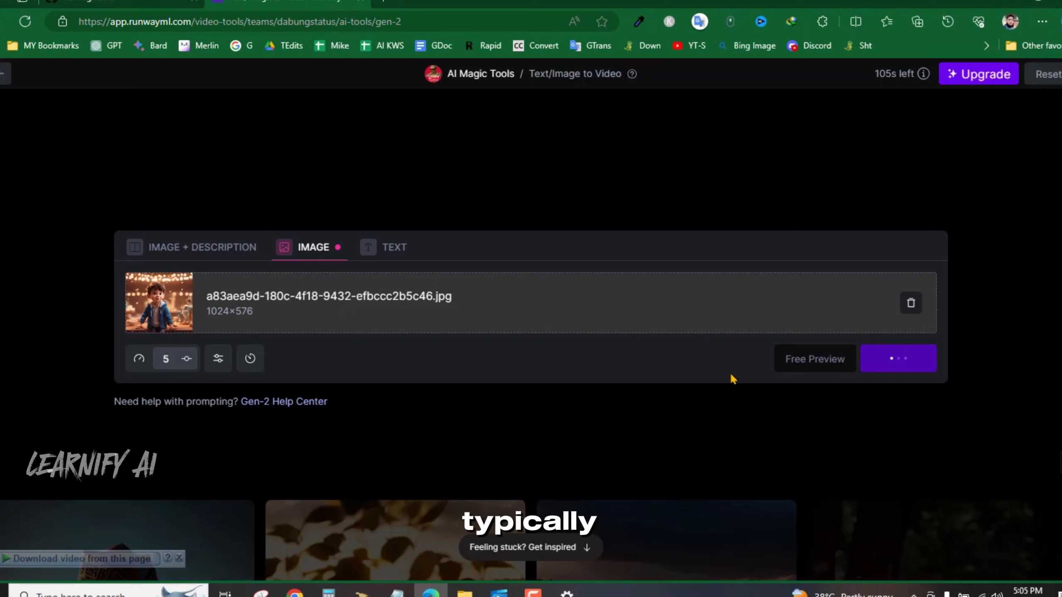
click(897, 358)
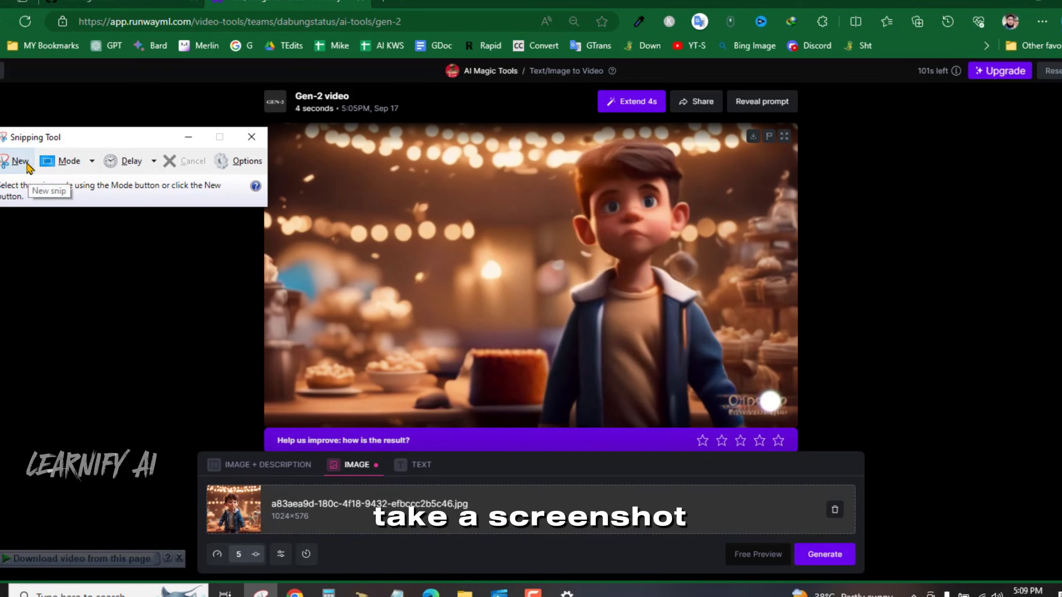
Start a new Snipping Tool capture of the generated video frame.
click(19, 160)
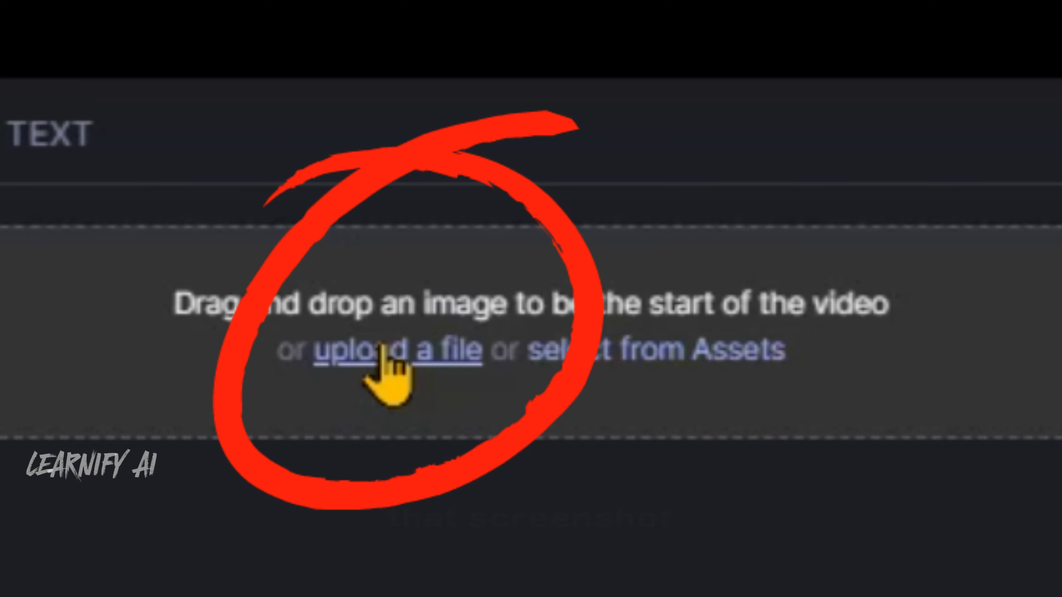
Upload the captured screenshot as the start image and play the generated video.
click(398, 350)
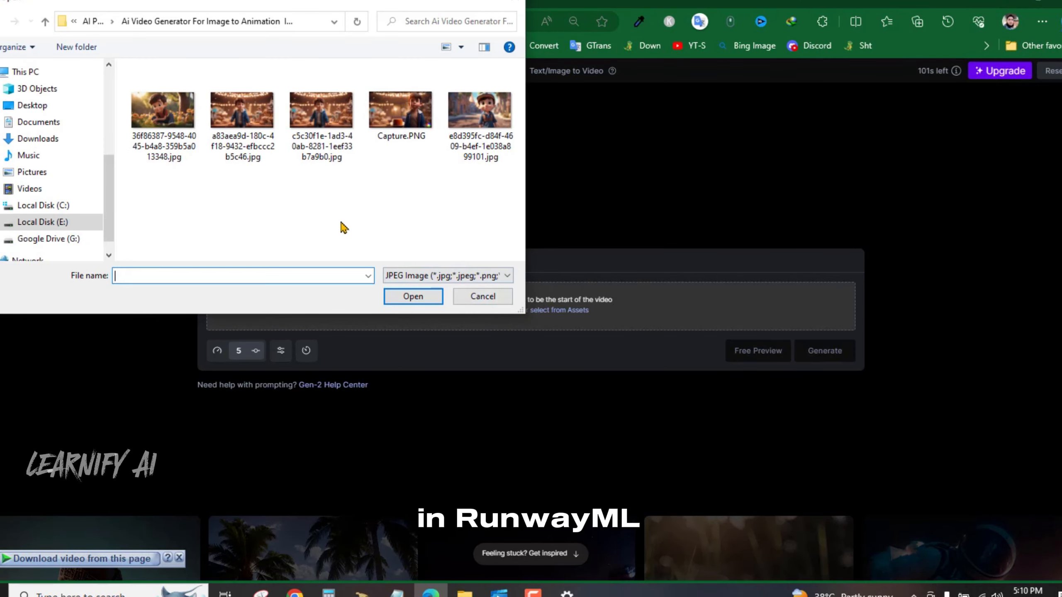
click(242, 110)
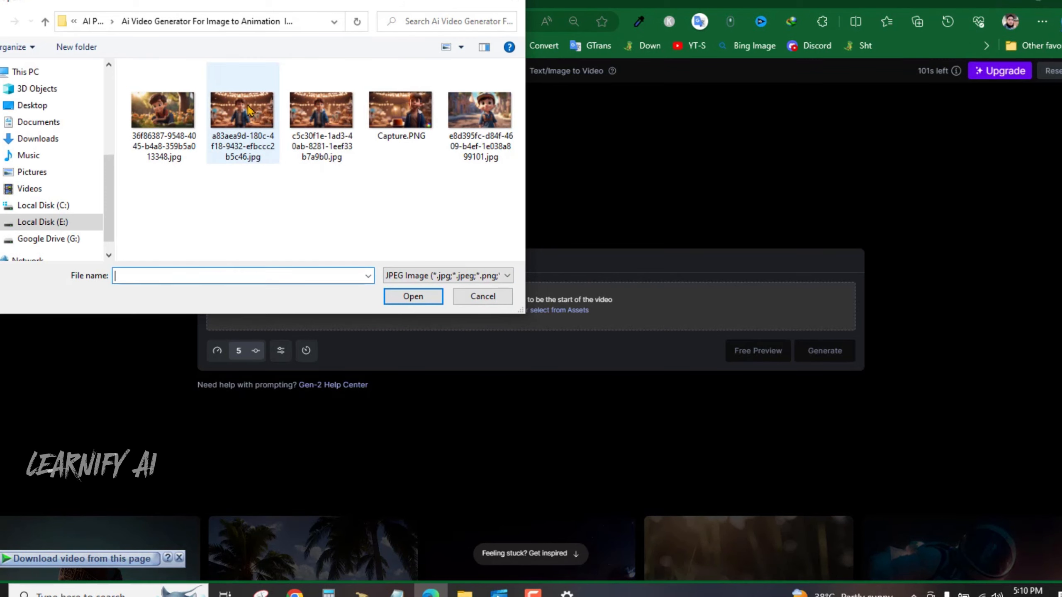
click(413, 296)
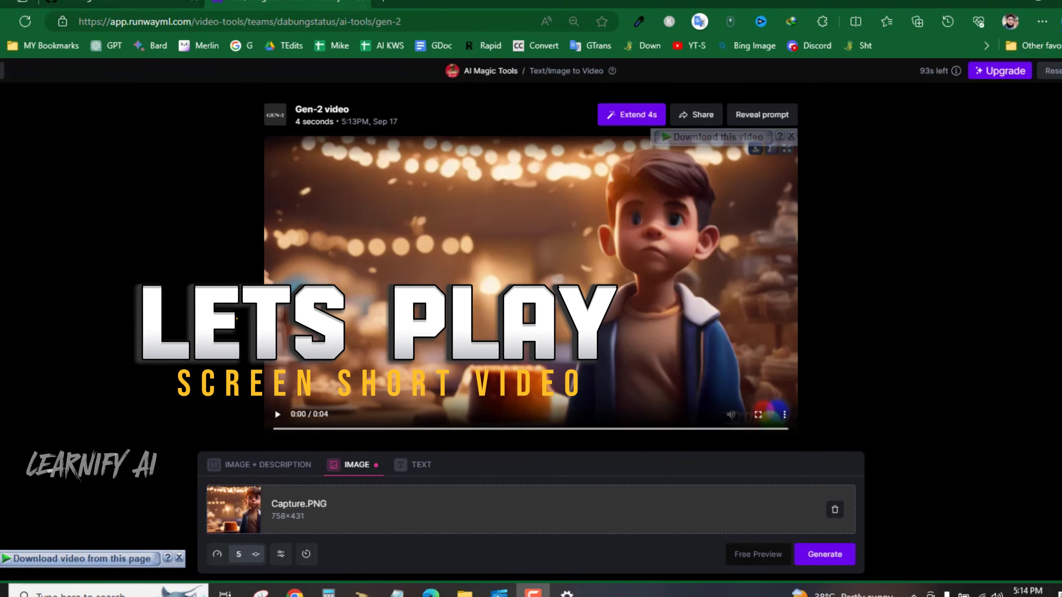
click(277, 413)
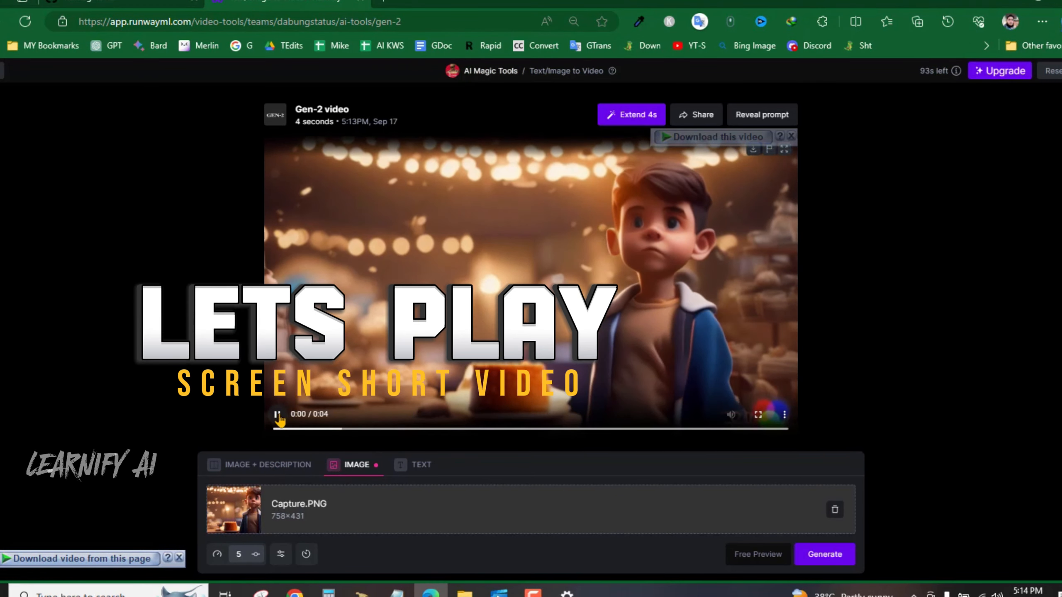
click(275, 413)
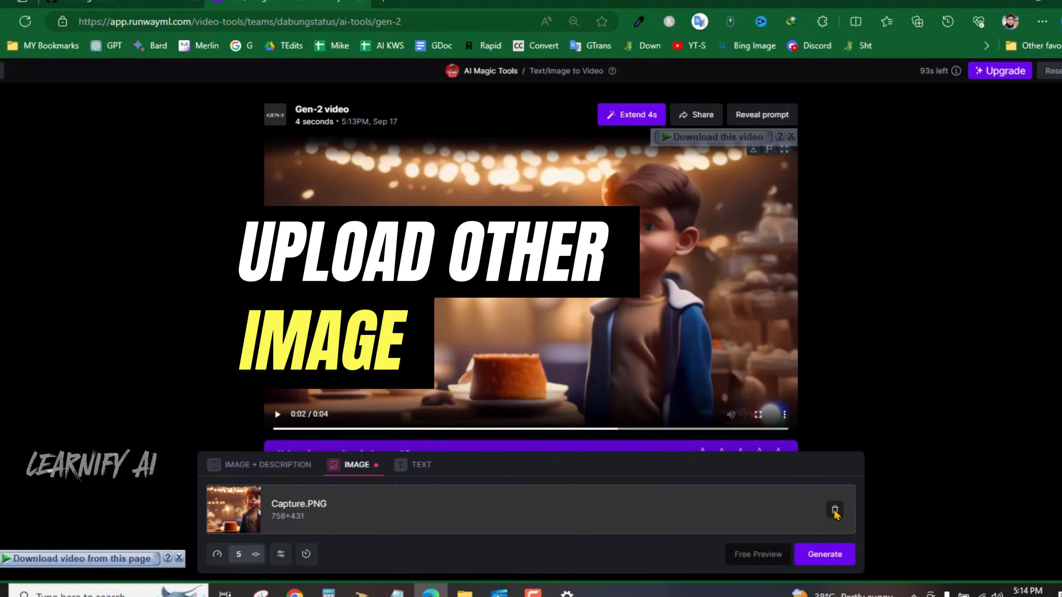
Replace the start image with the boy-in-cap street picture and generate a new clip.
click(834, 511)
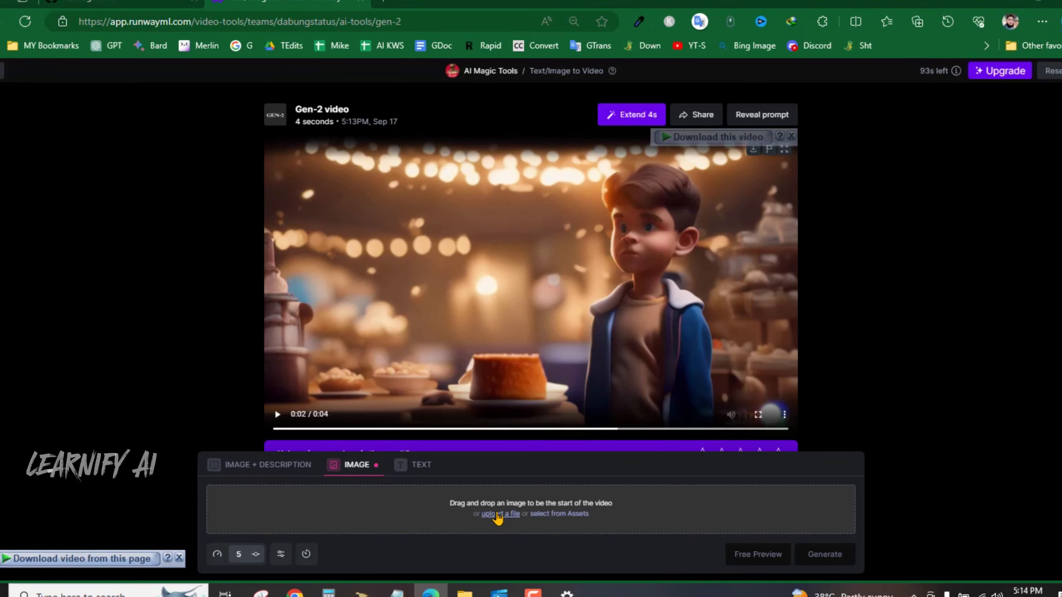
click(501, 514)
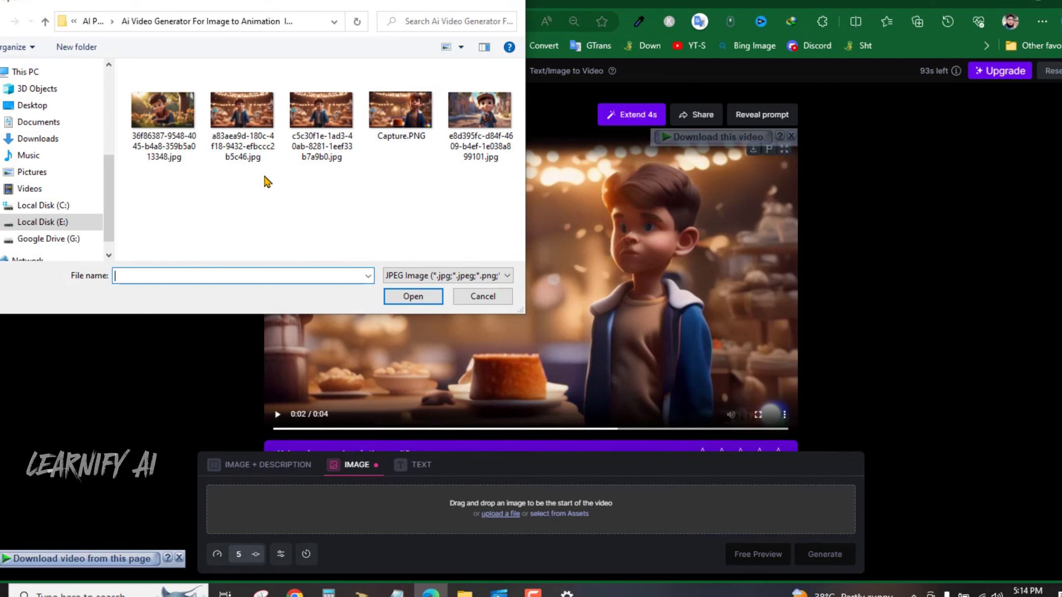
mouse_move(244, 109)
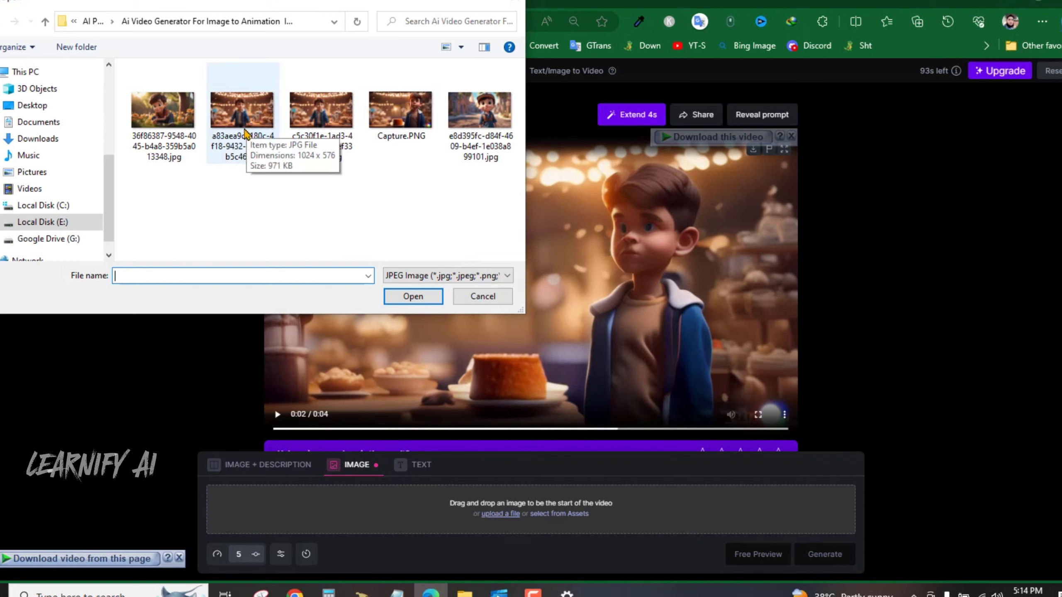
mouse_move(480, 108)
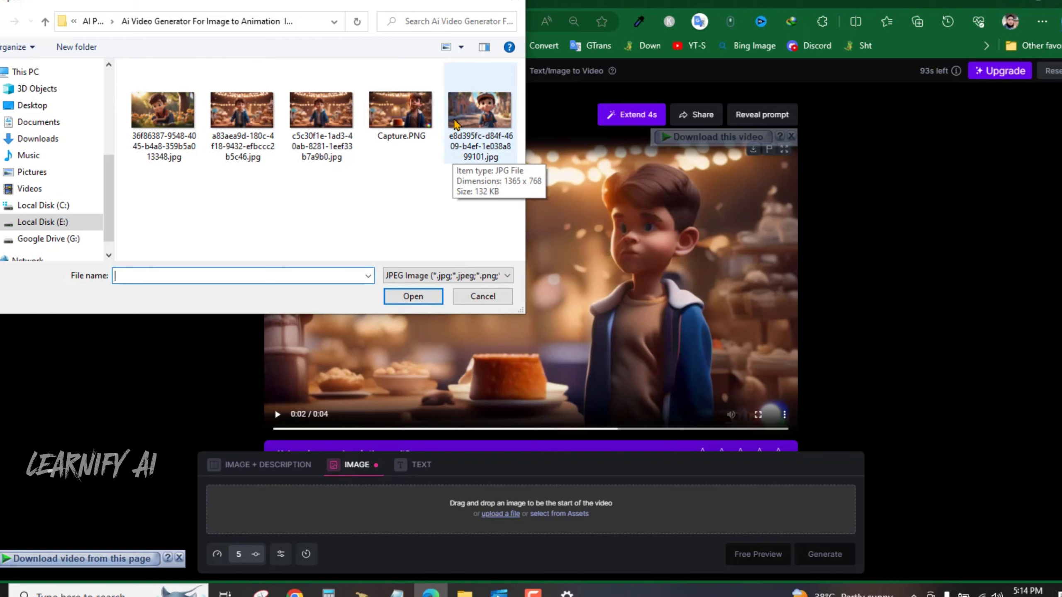
click(482, 296)
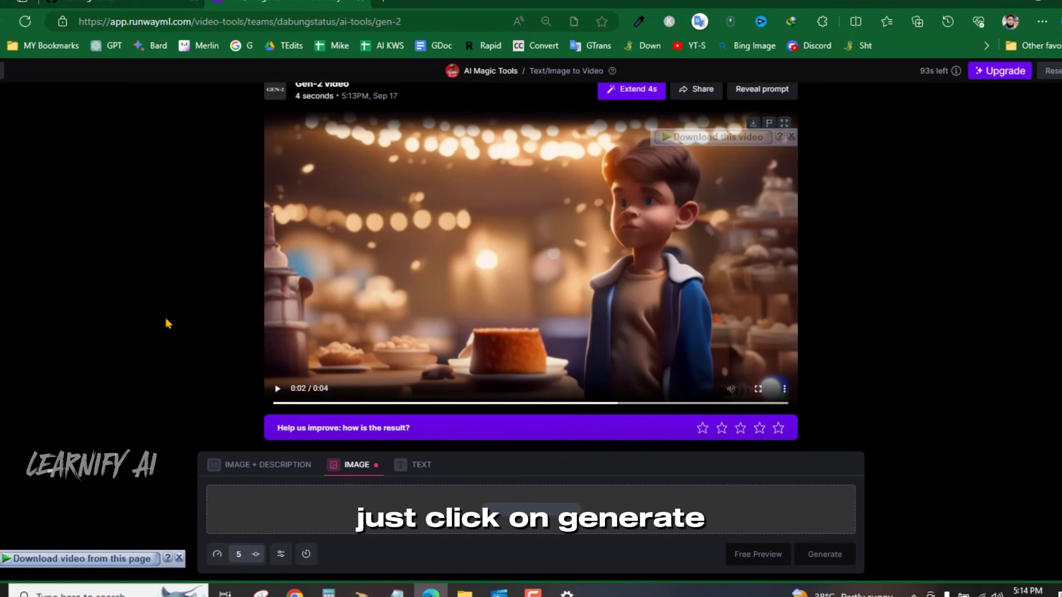
click(823, 554)
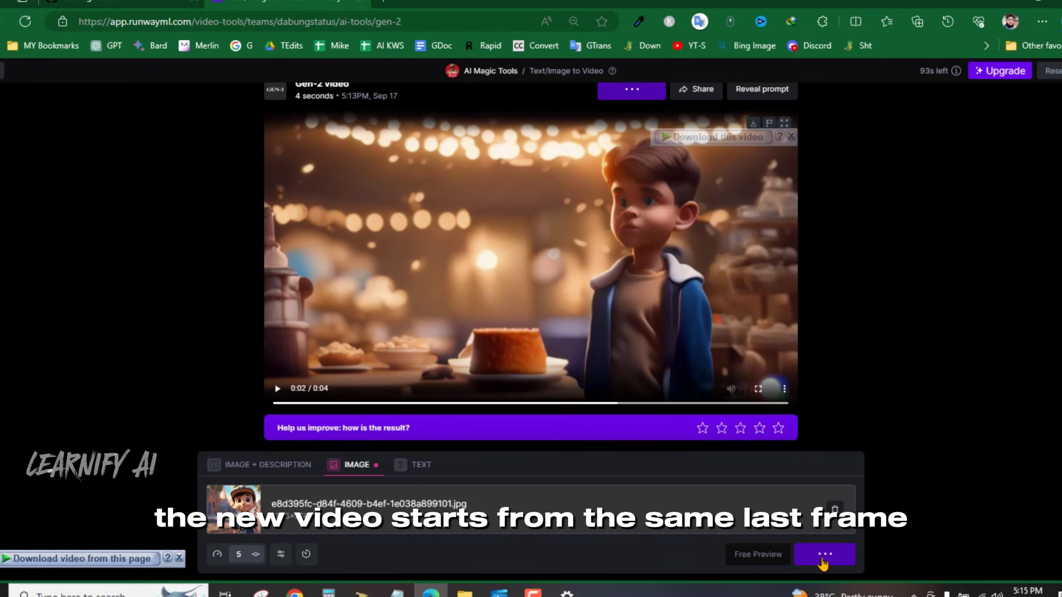
click(823, 554)
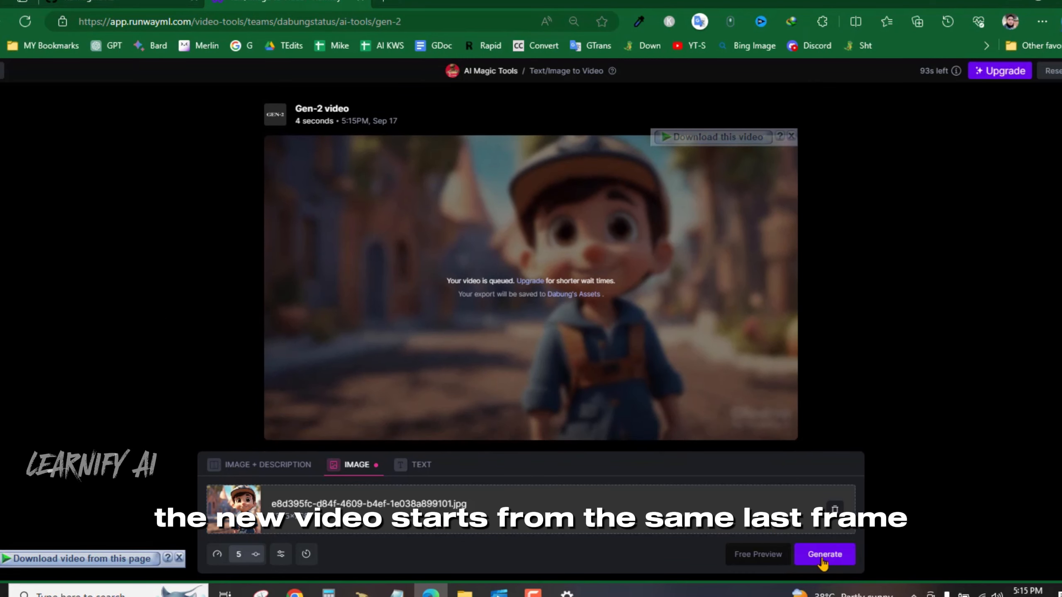
click(823, 554)
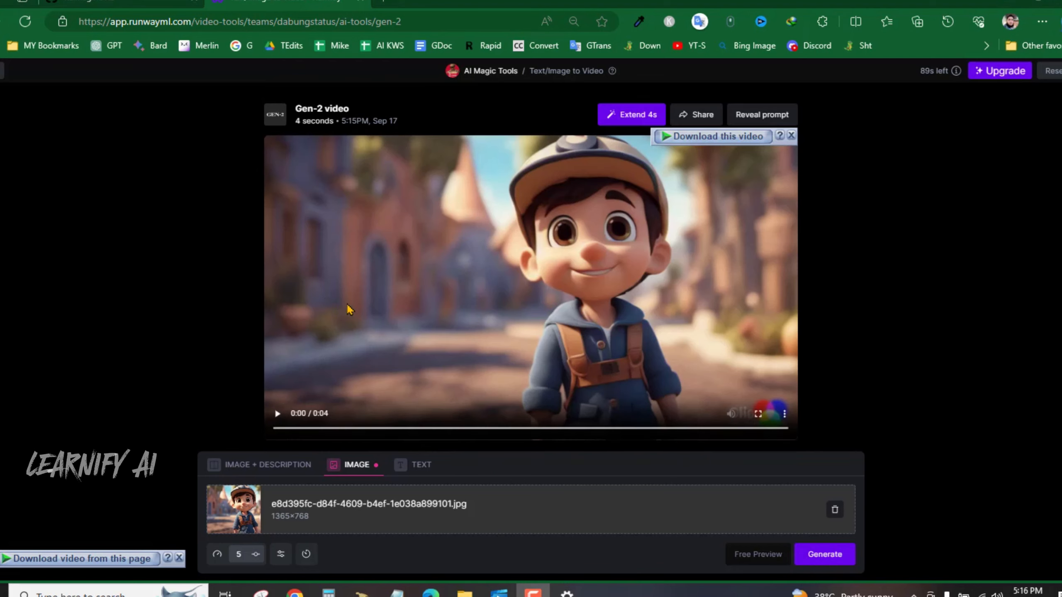
Remove the boy-in-cap image, upload 36f86387…jpg, and generate a 4-second clip.
click(276, 413)
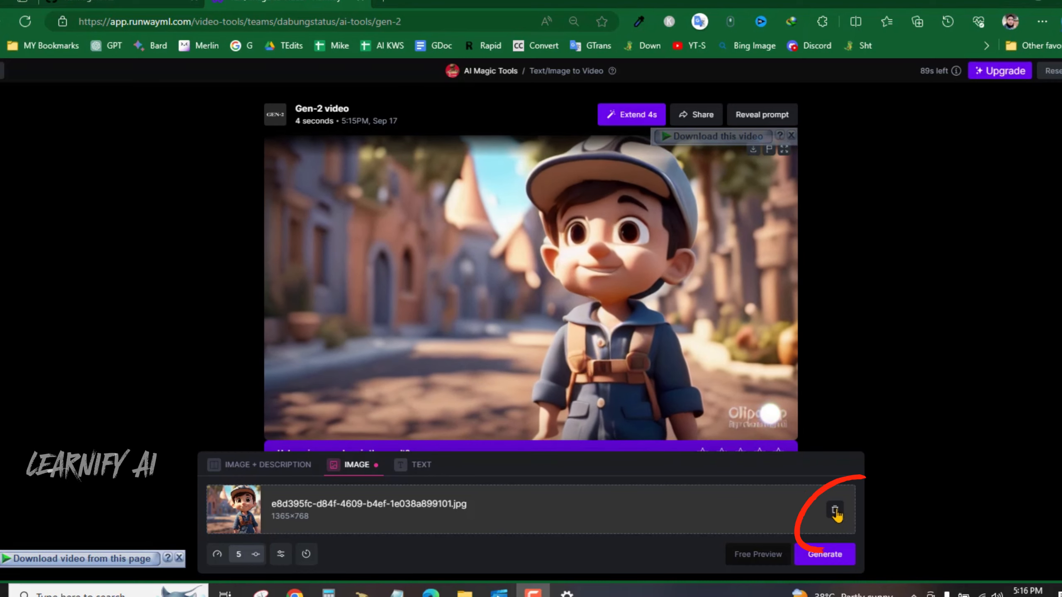
click(835, 511)
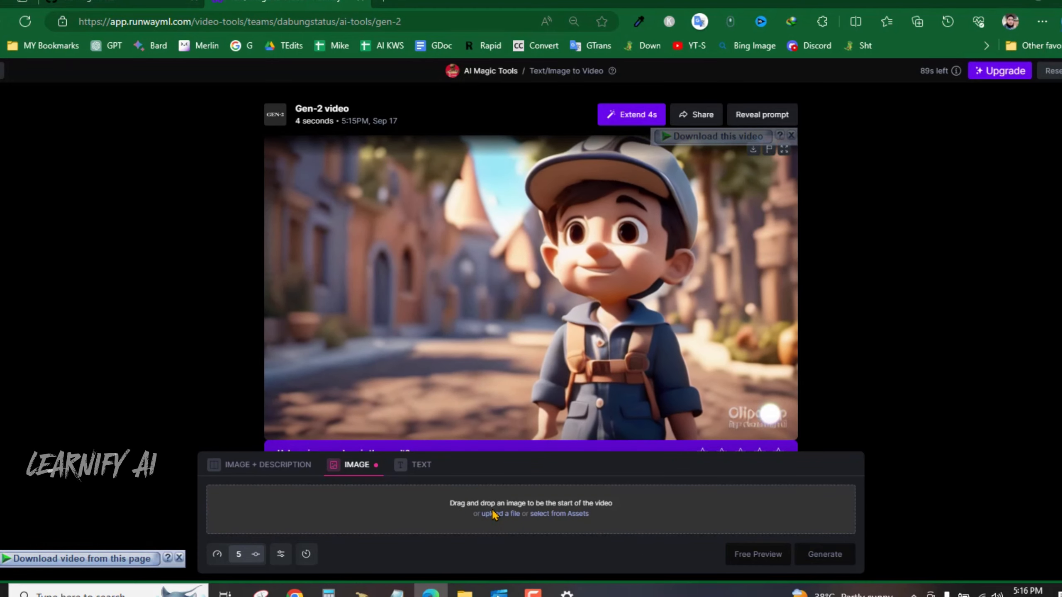
click(501, 513)
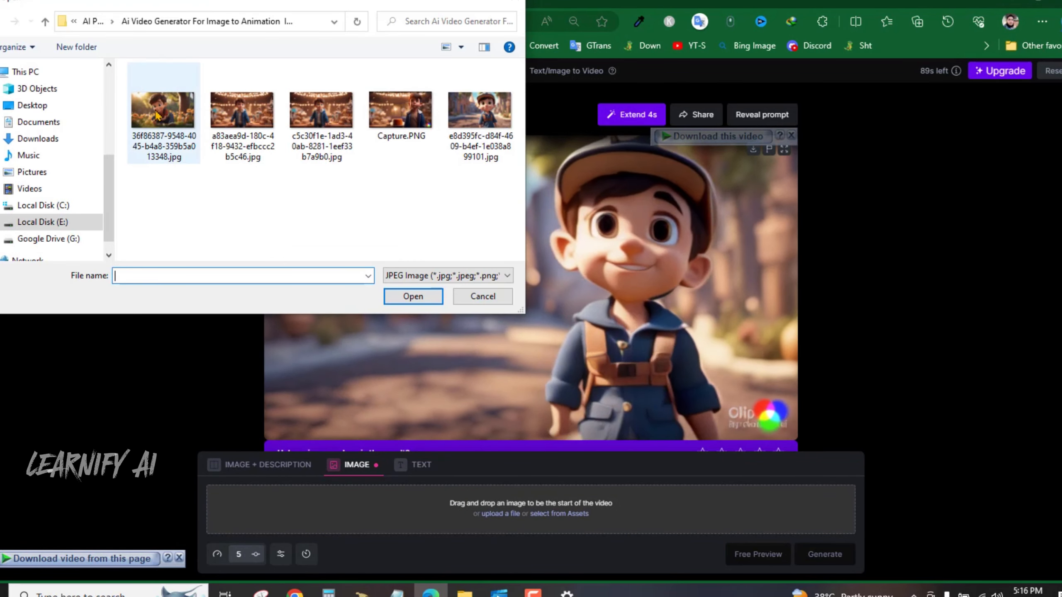
click(482, 296)
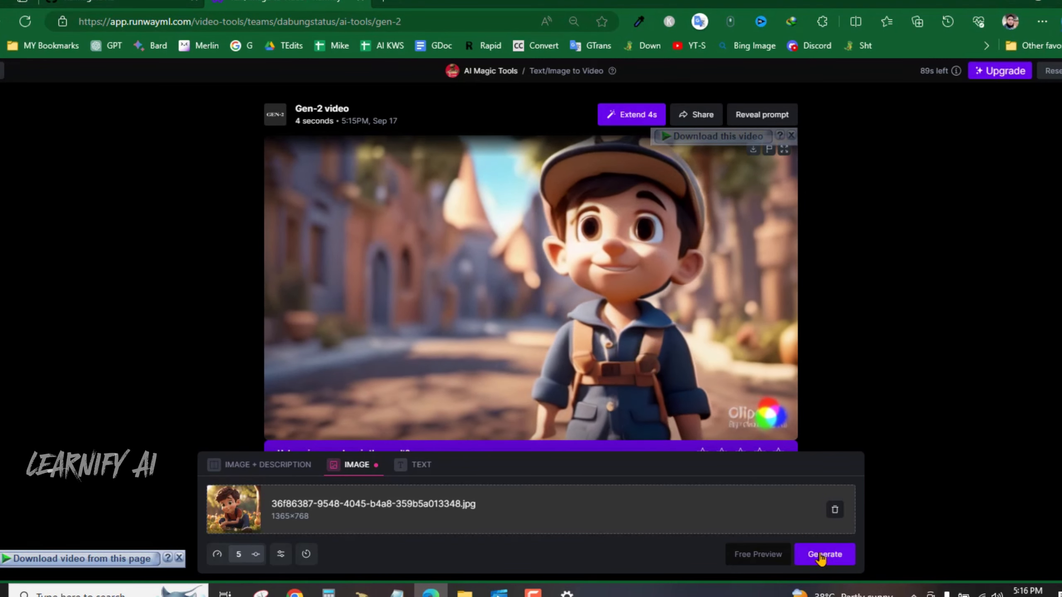
click(823, 554)
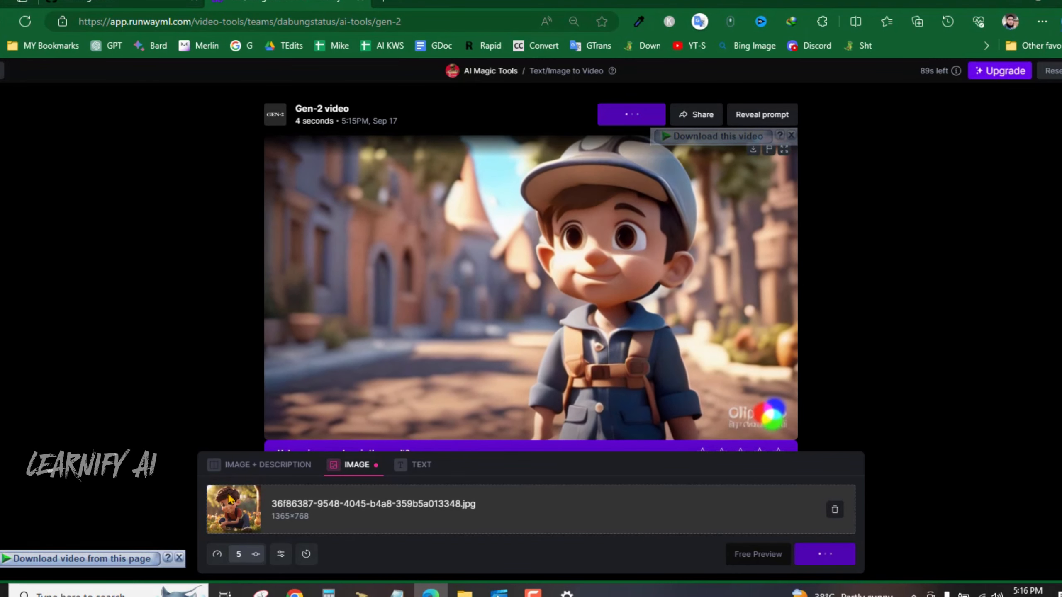
click(823, 554)
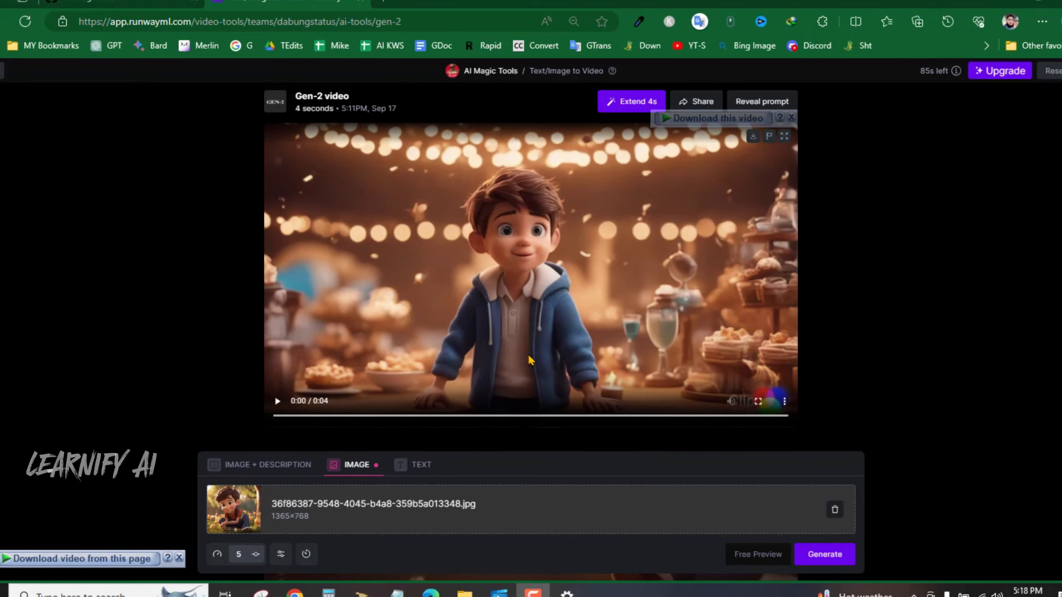
Download the boy-with-cake clip through IDM's Start Download into the folder.
scroll(down, 3)
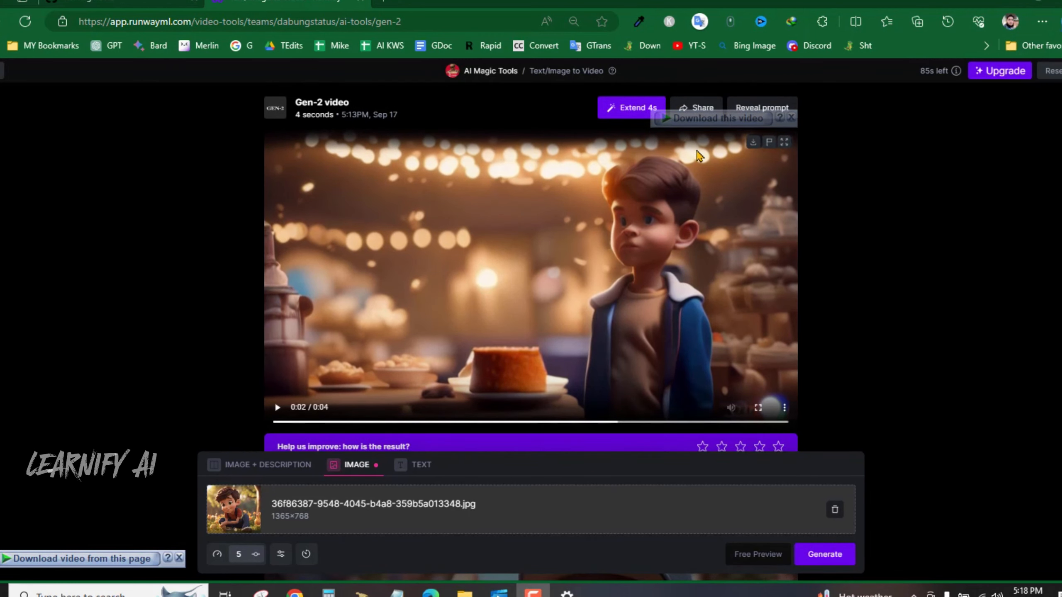
mouse_move(356, 300)
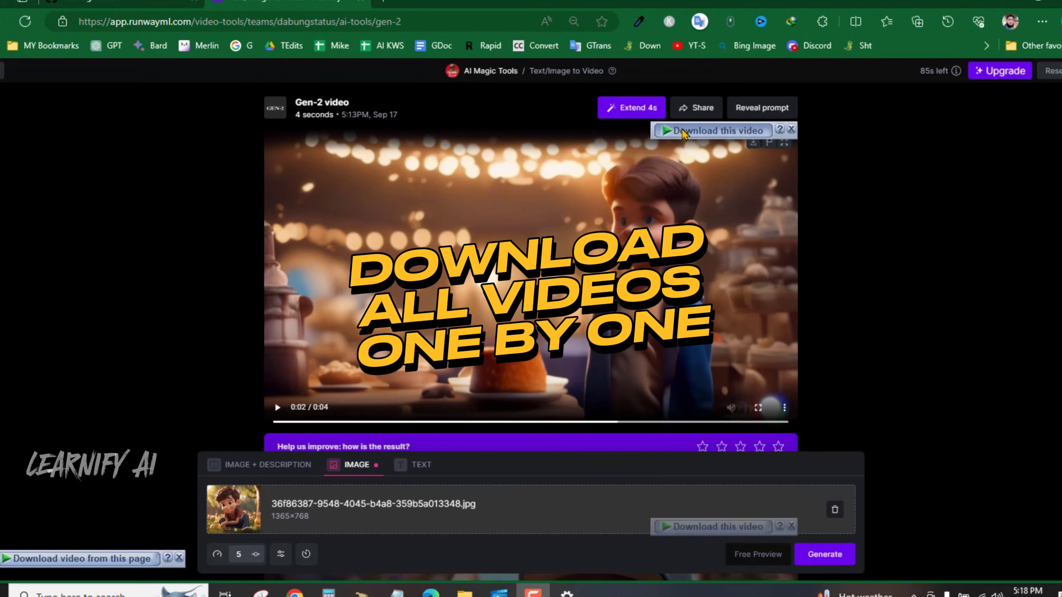
click(715, 129)
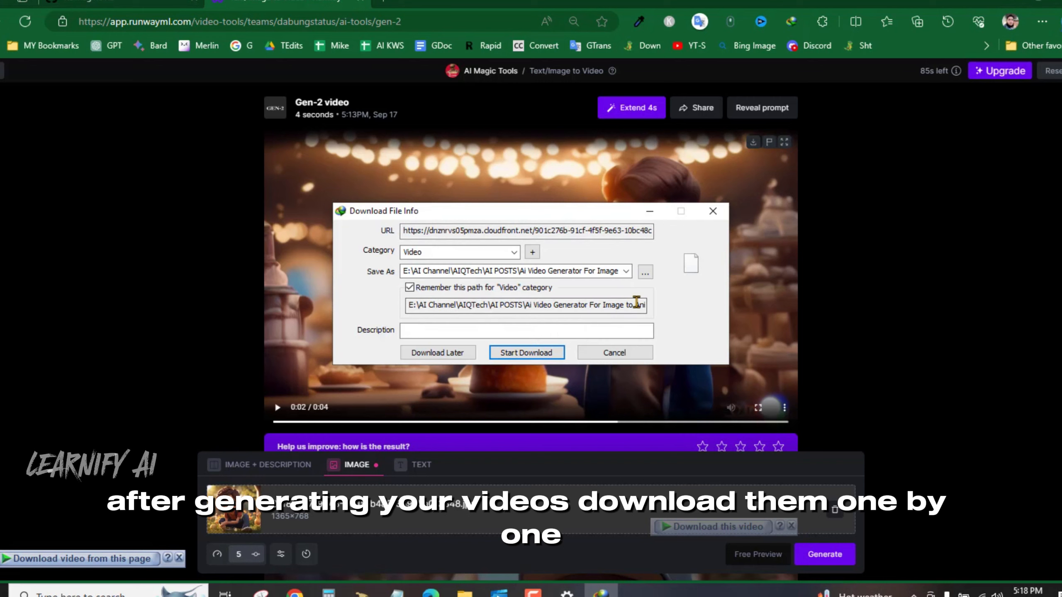
click(644, 271)
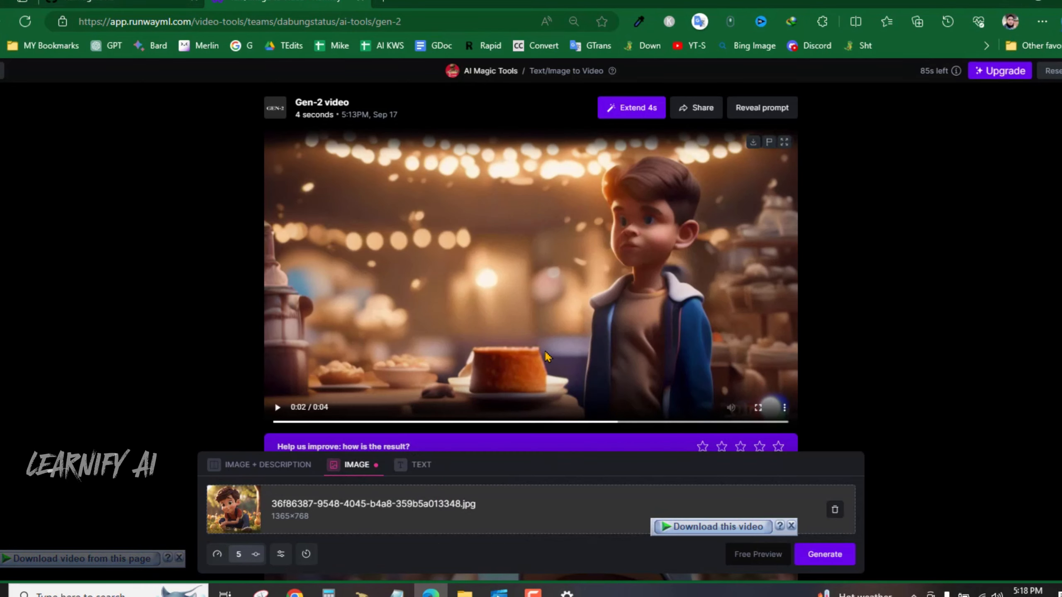
click(711, 527)
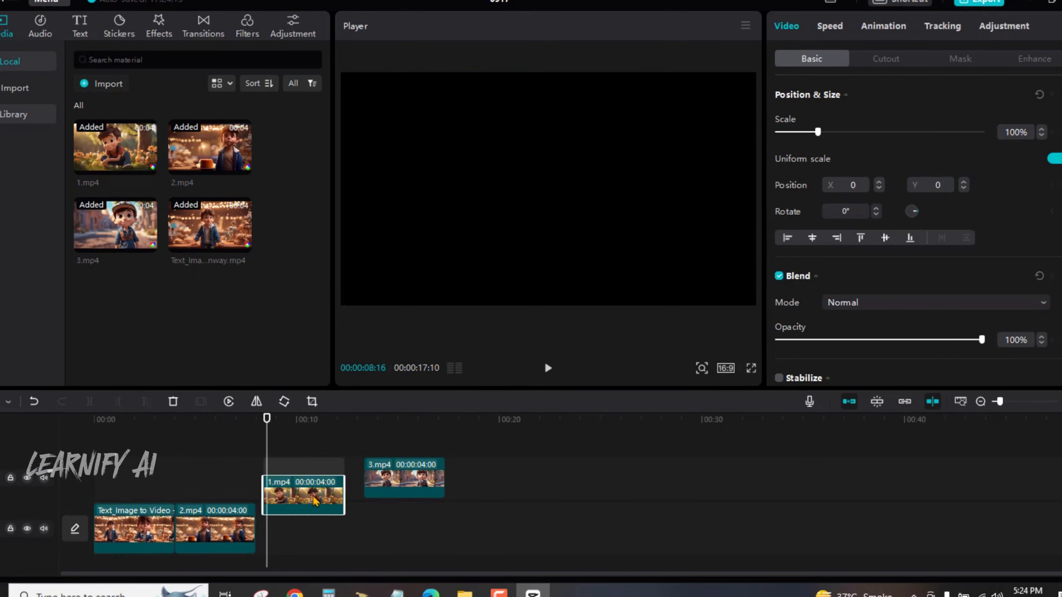
Place 1.mp4 directly after 2.mp4 on CapCut's main track.
click(547, 368)
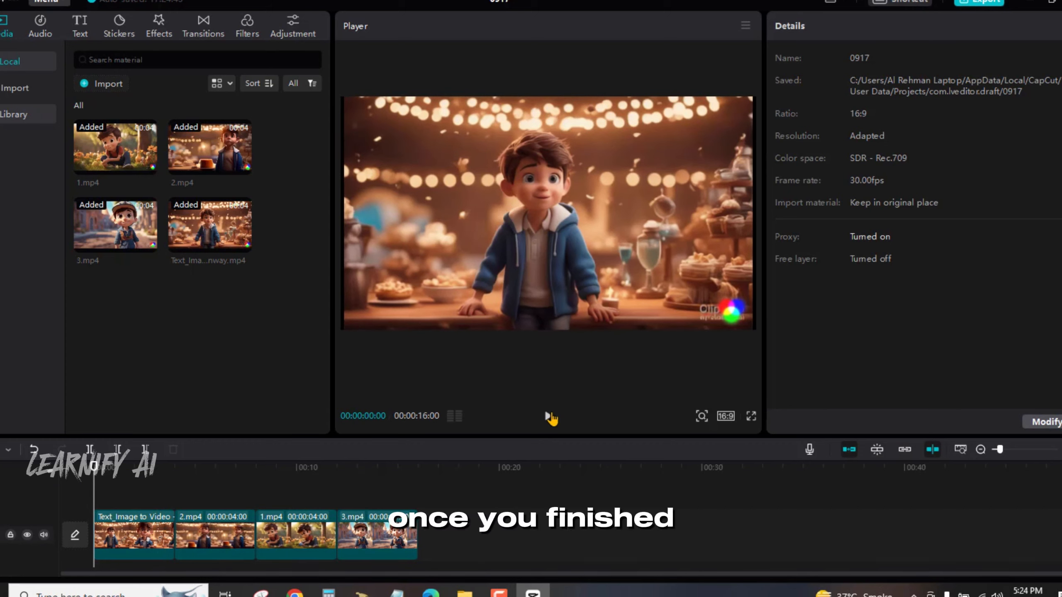
click(549, 415)
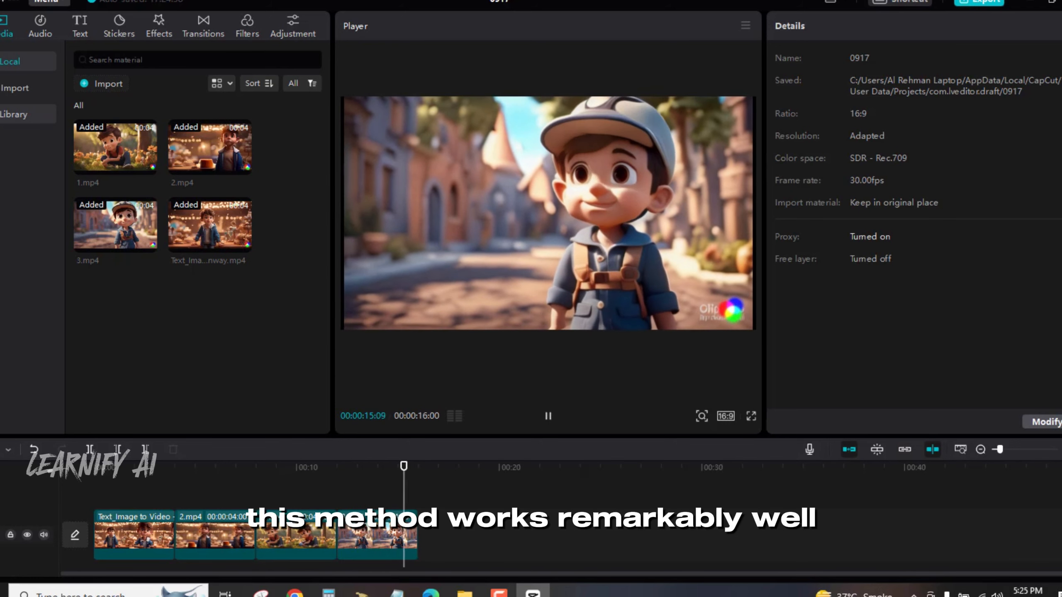
click(547, 416)
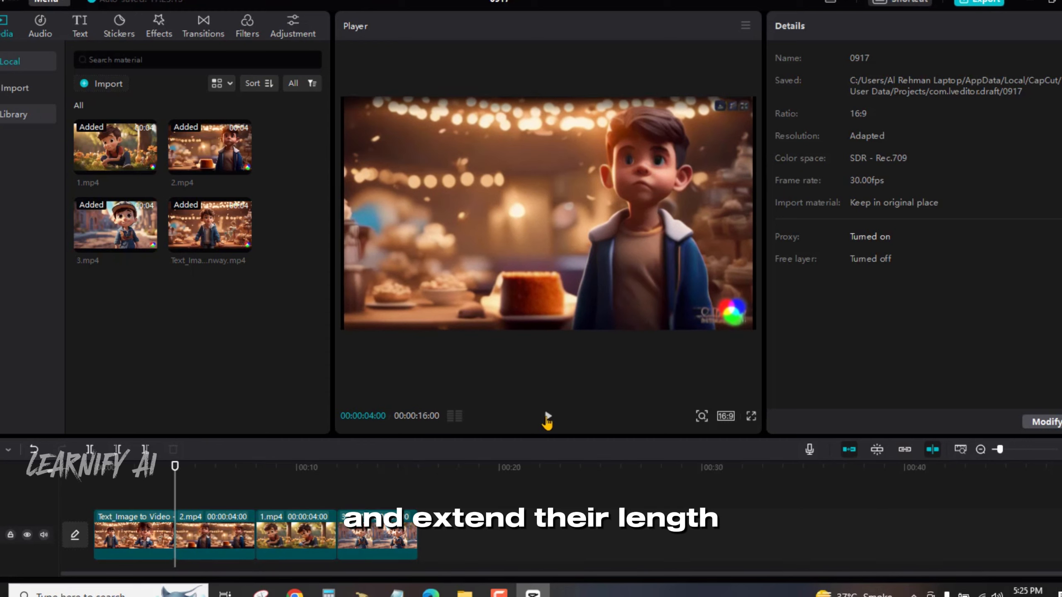
click(547, 416)
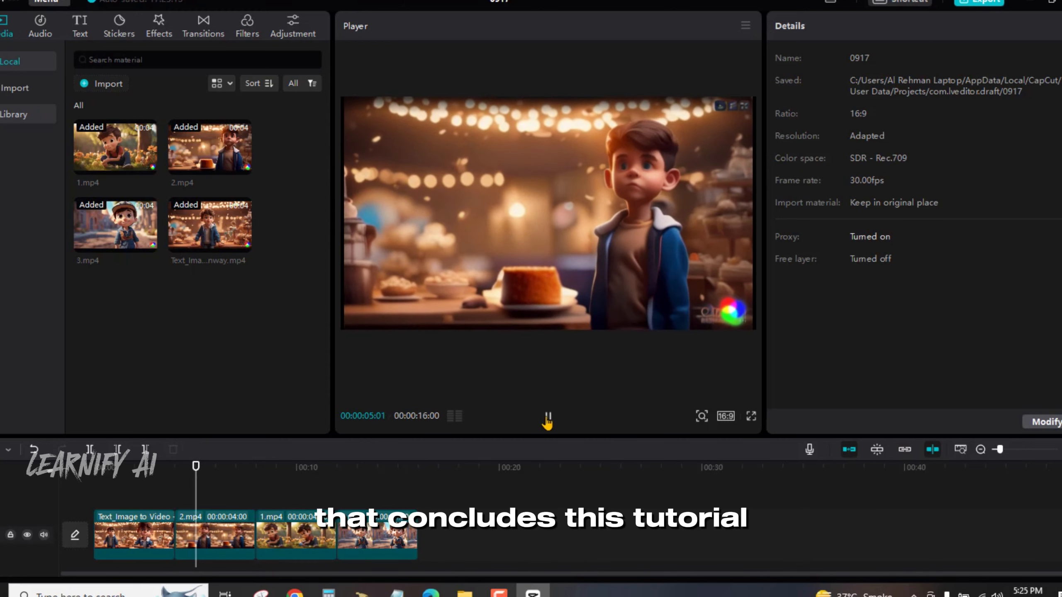